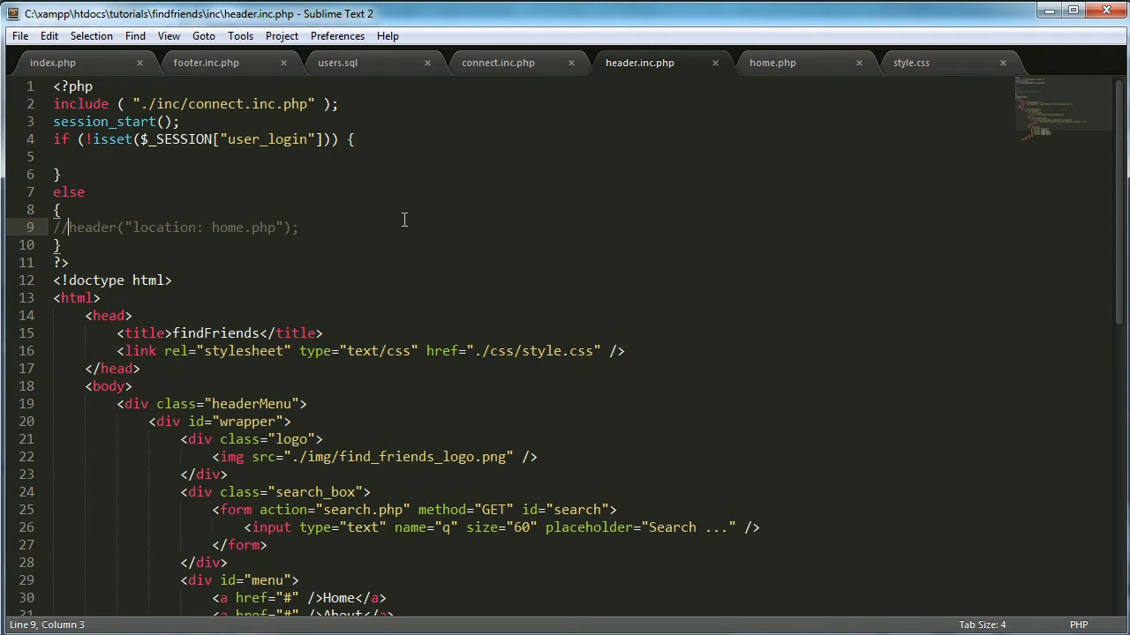
In header.inc.php, replace the commented line with $username = $_SESSION["user_login"];
left_click_drag(131, 226, 300, 225)
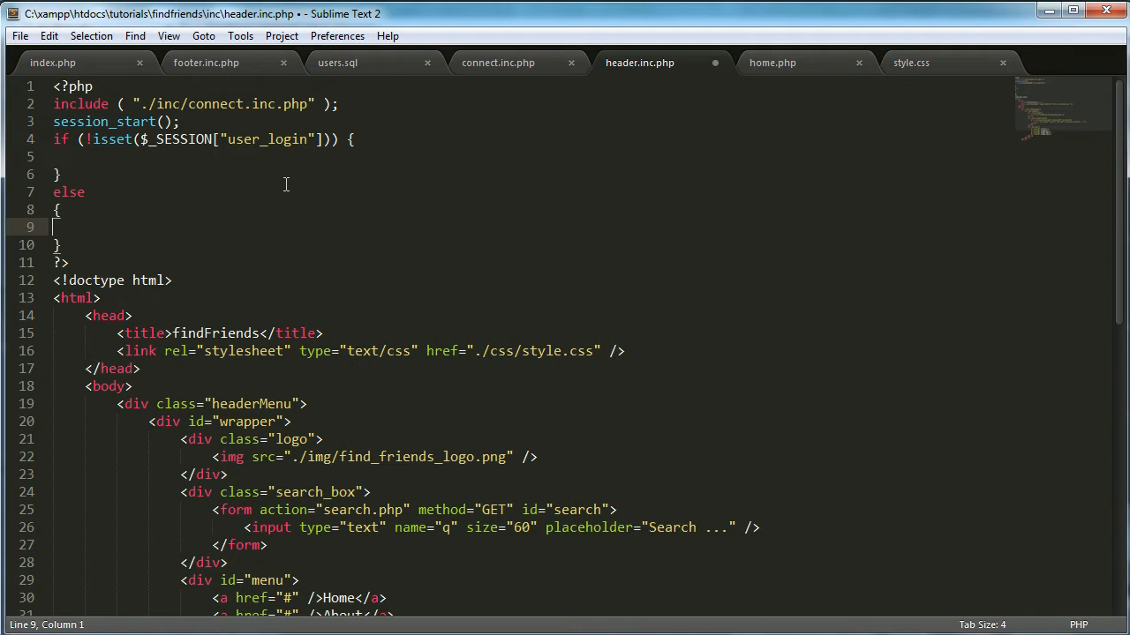
key("Tab")
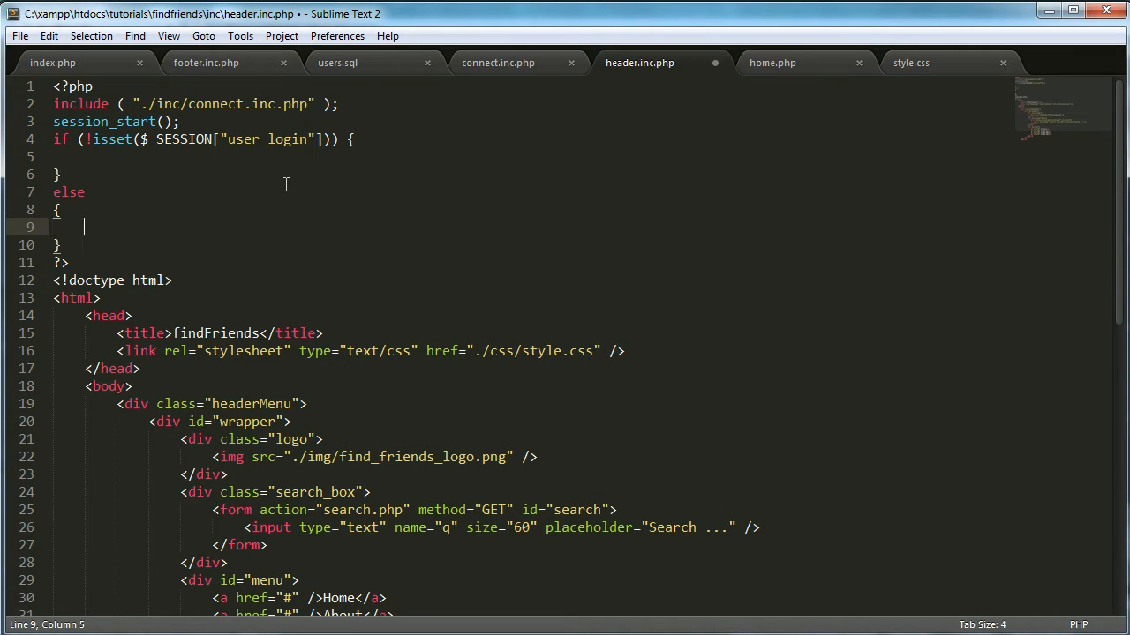
type("$username = $_SESSION[\"\"];")
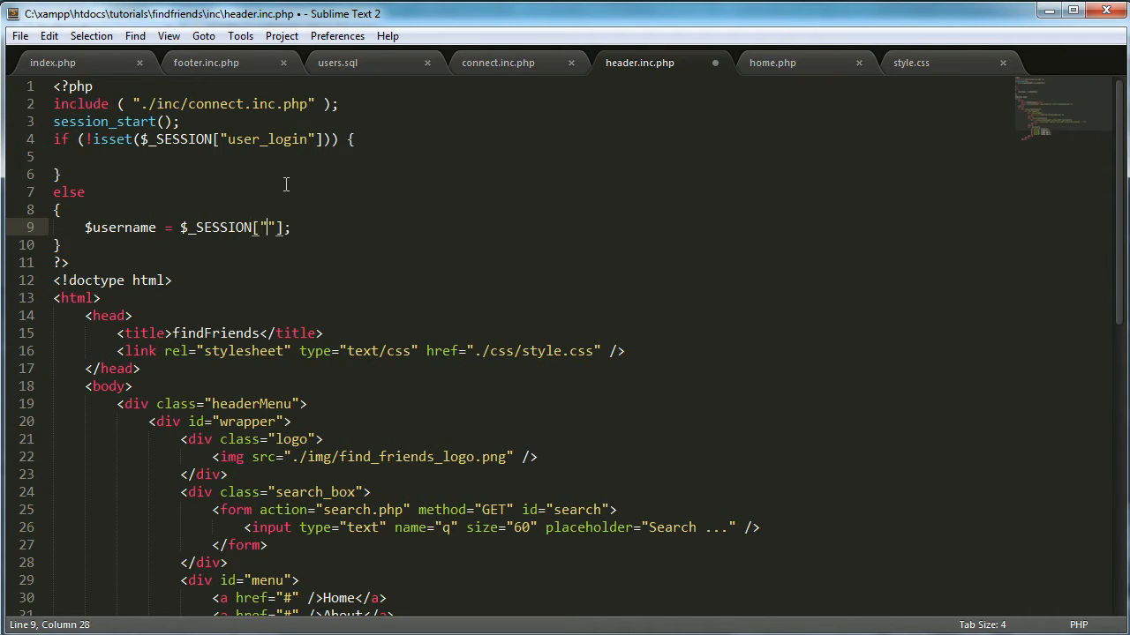
type("user_loin")
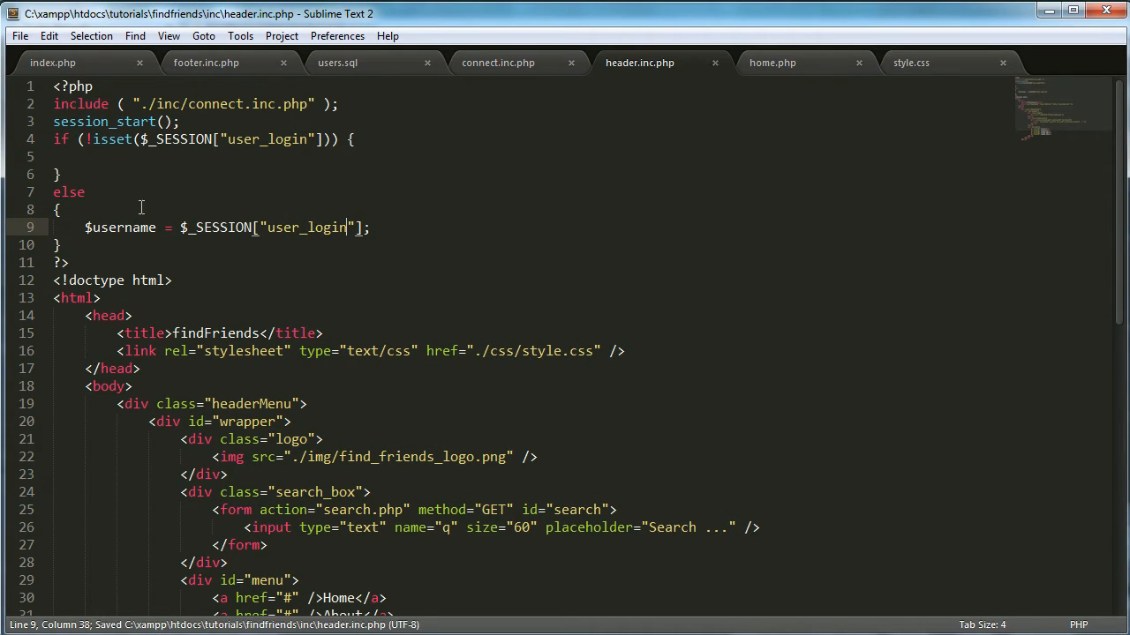
double_click(121, 227)
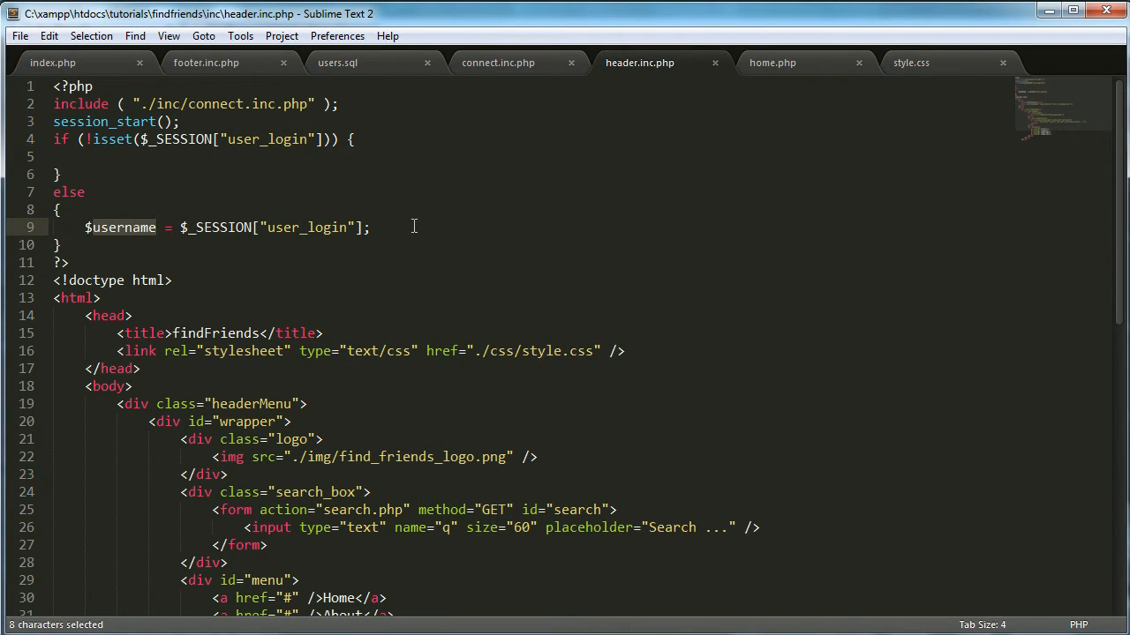
In index.php, change the login redirect target from index.php to home.php
left_click(53, 64)
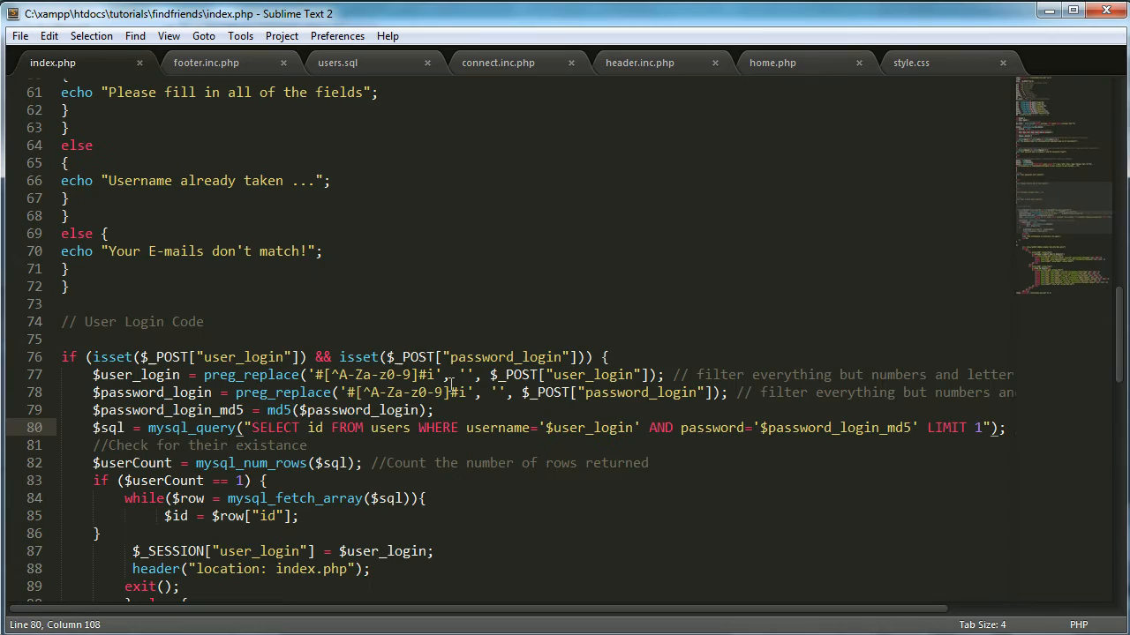
double_click(296, 568)
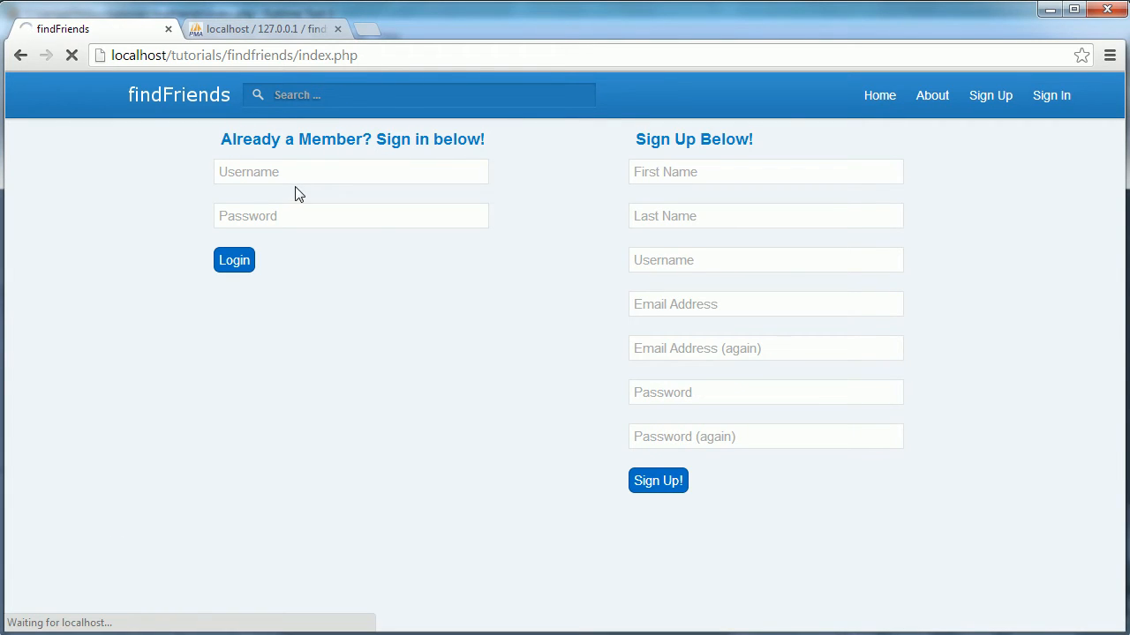
Log in as francis on the findFriends page and land on home.php
type("francis")
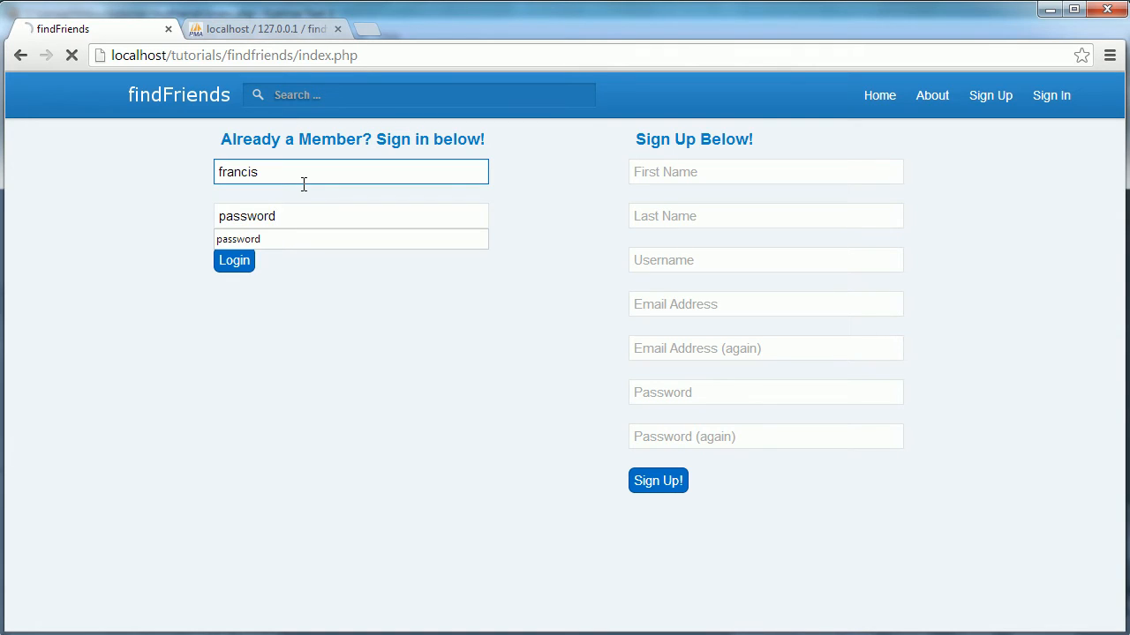
left_click(233, 261)
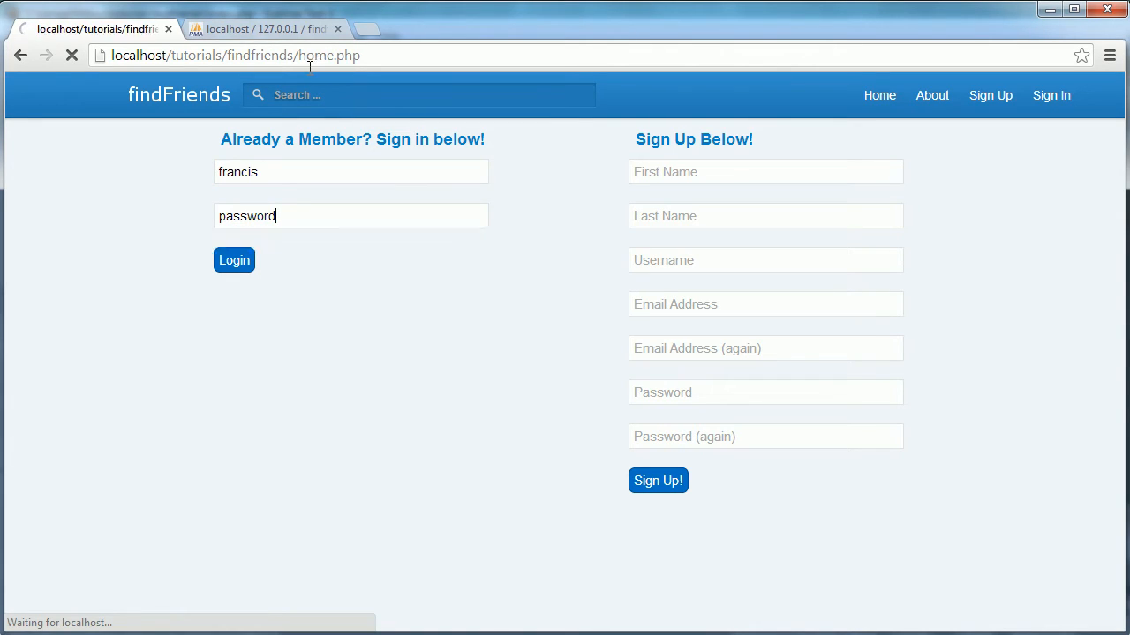
left_click(233, 259)
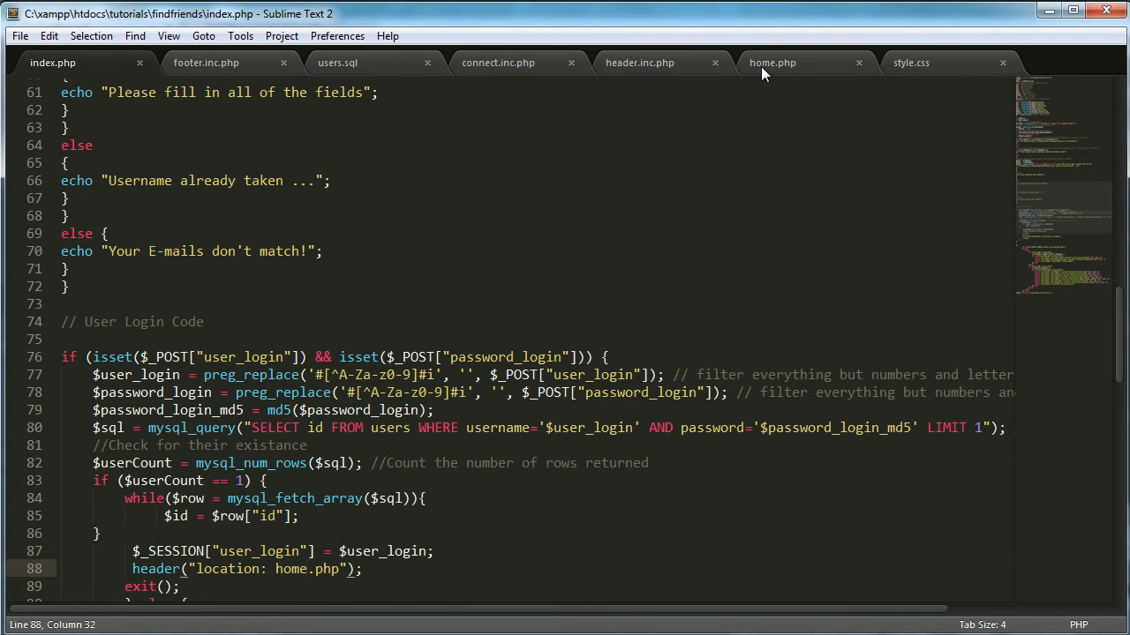
In home.php, echo the greeting "Hello, " followed by $username
left_click(774, 64)
type("echo $")
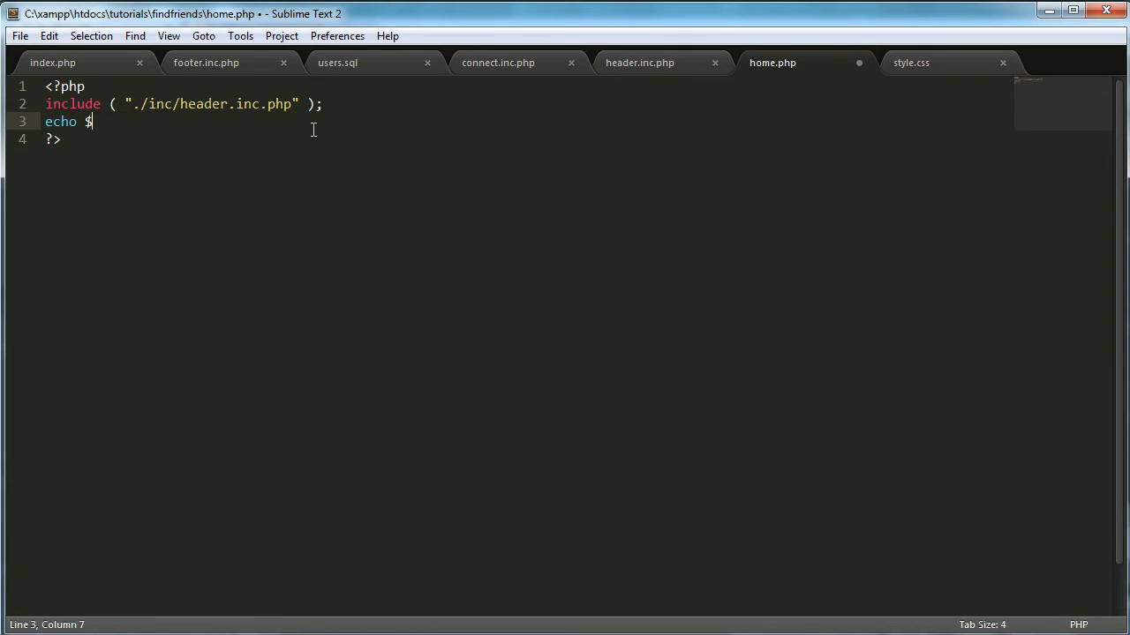
type("username;")
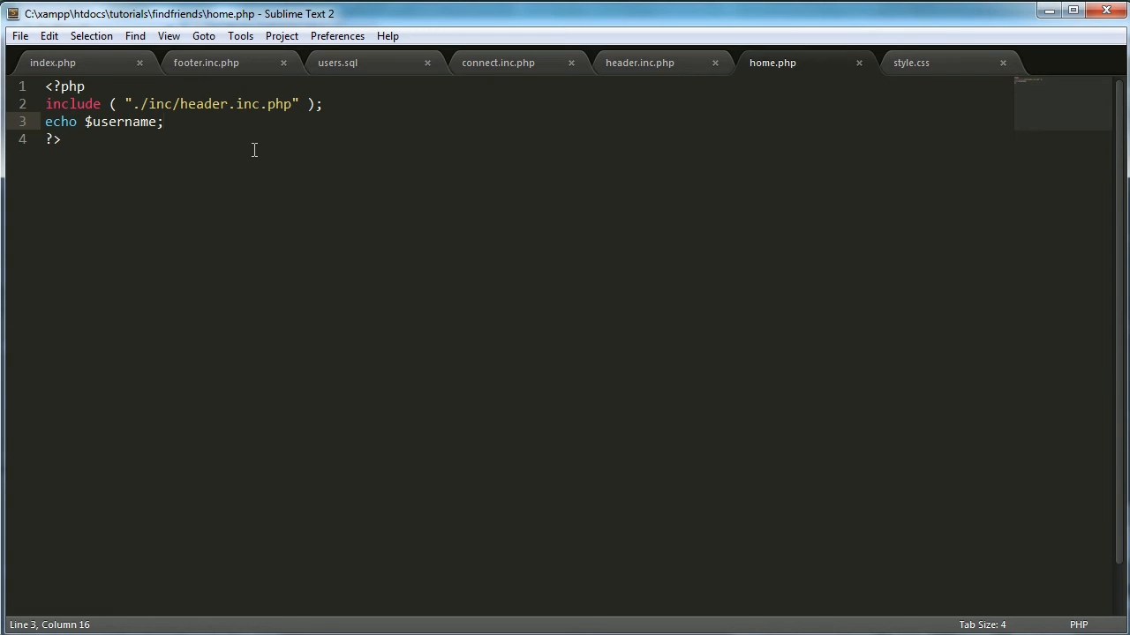
left_click(87, 122)
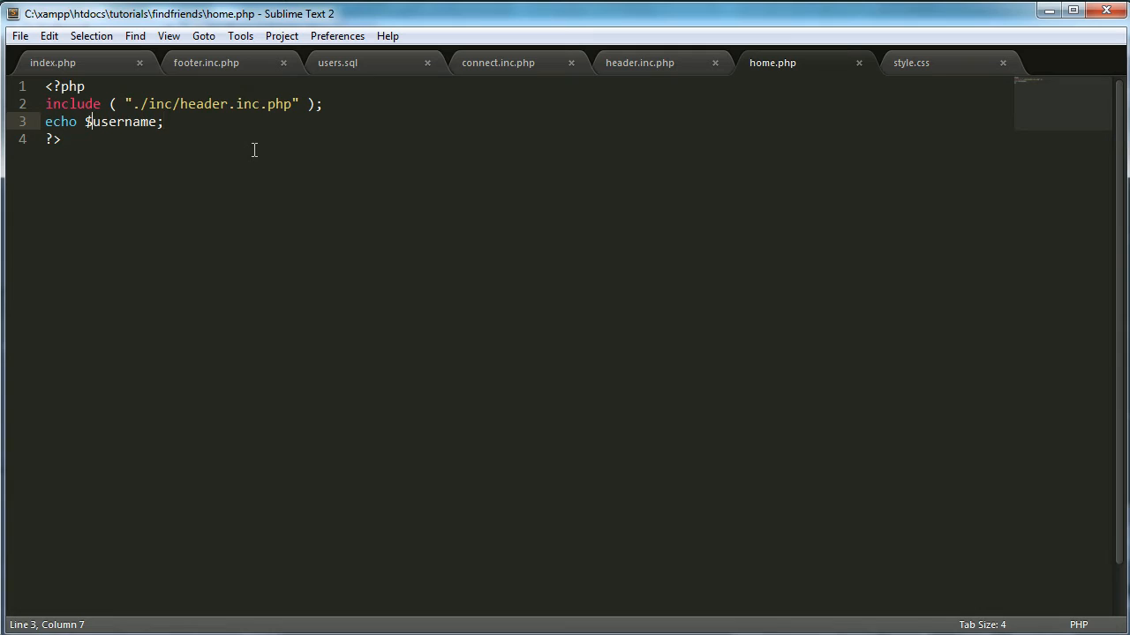
type("\"Hello, \".")
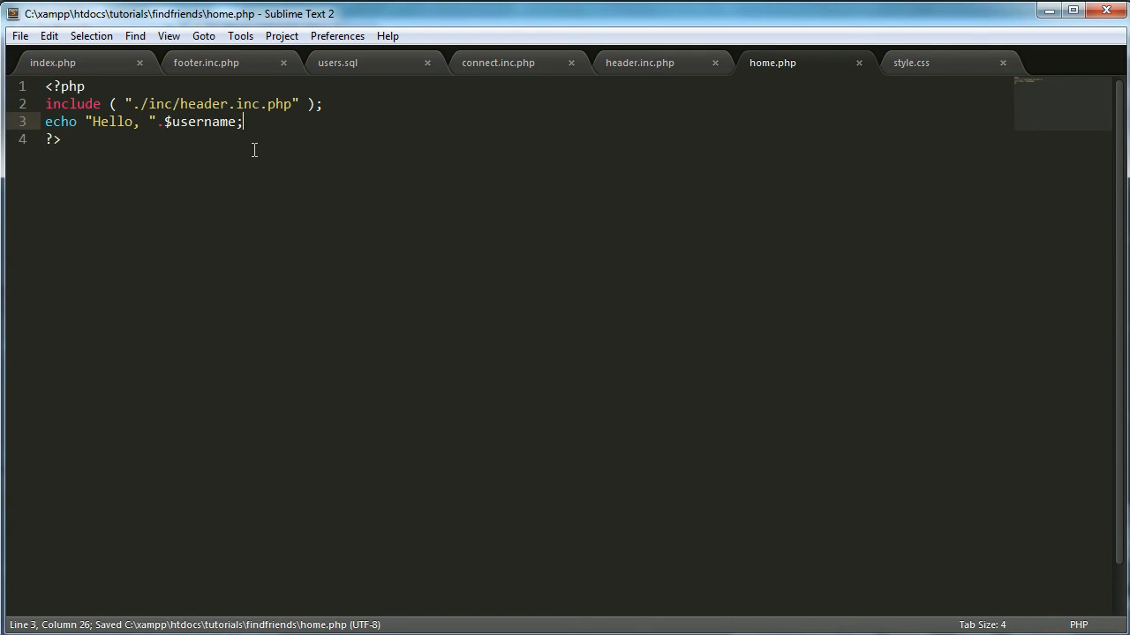
Echo "<br /> Would you like to logout?" with a Logout link to logout.php
type("echo \"\";")
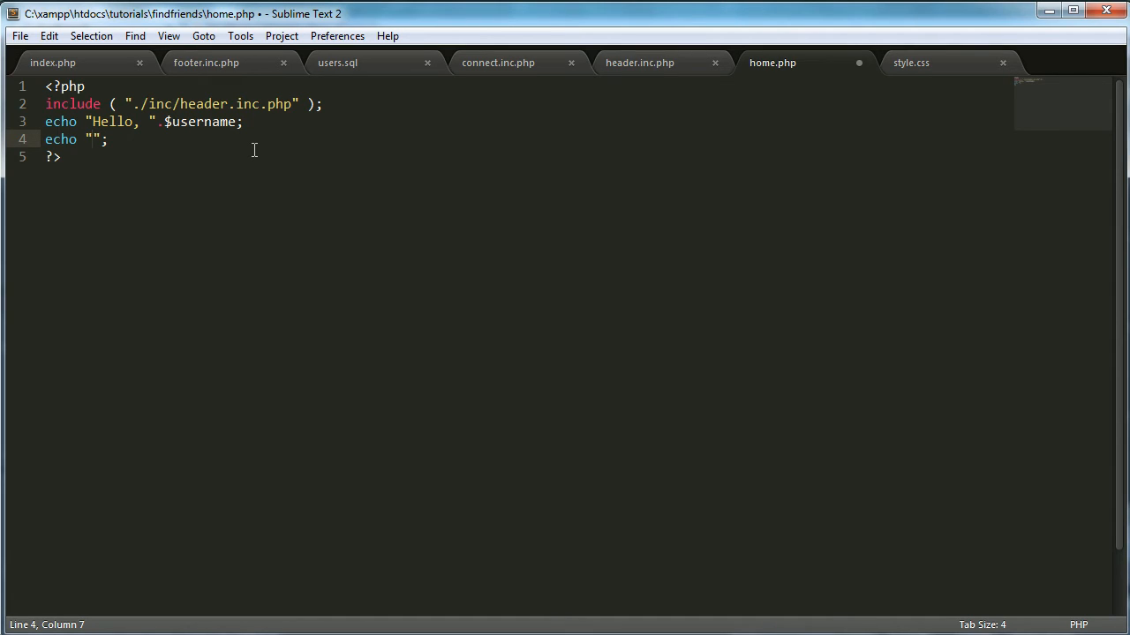
type("<br />")
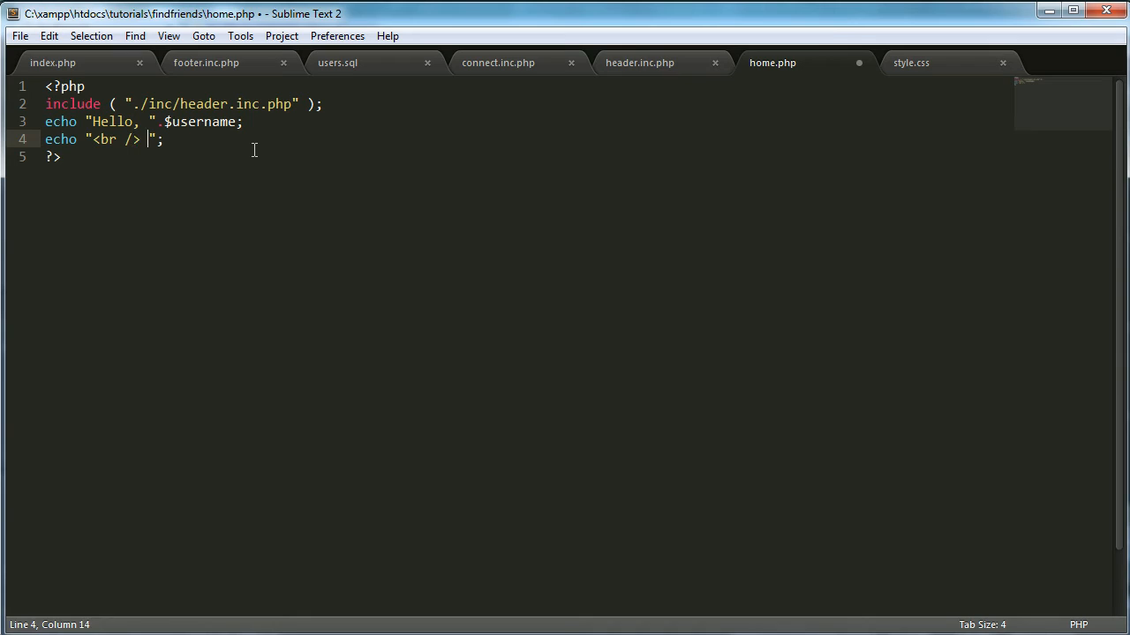
type("Would you")
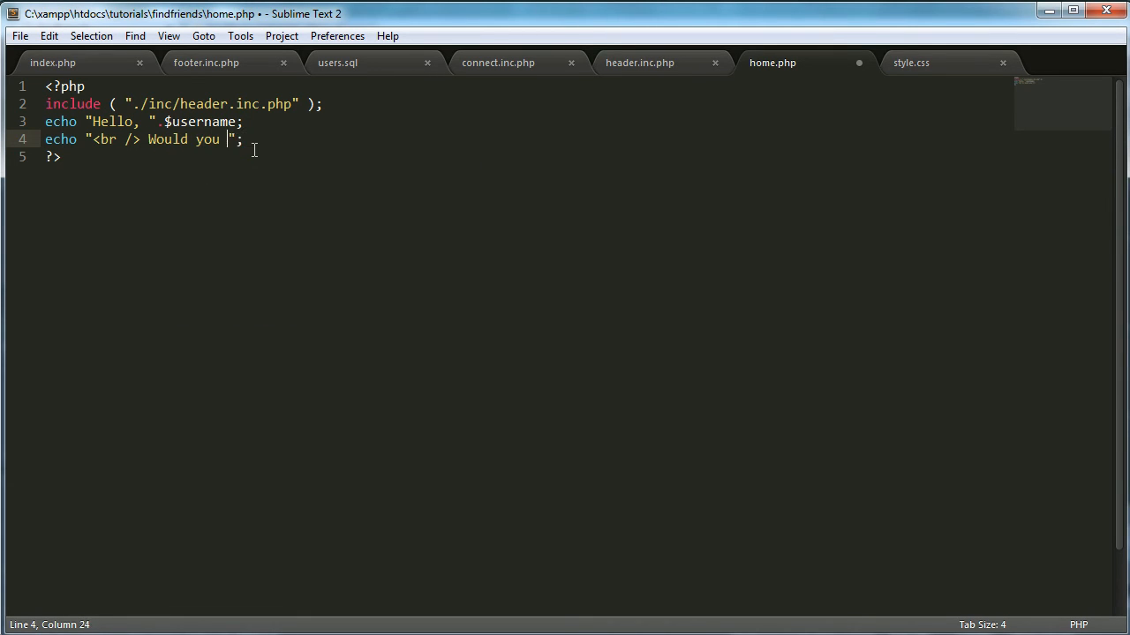
type("like to logou")
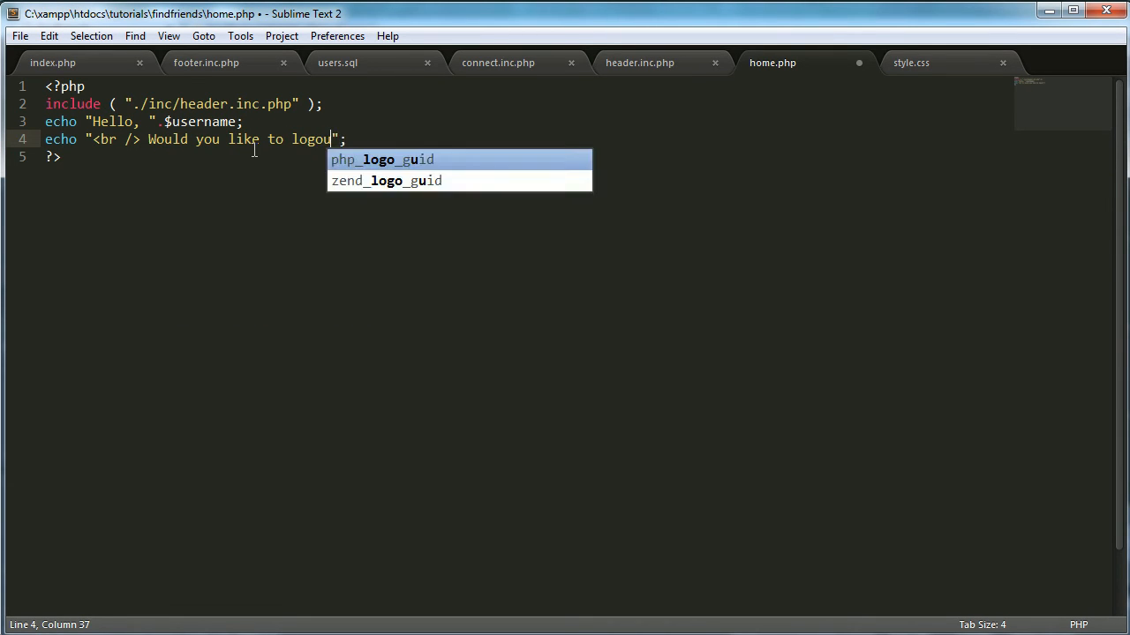
type("t? <a href=''></a>")
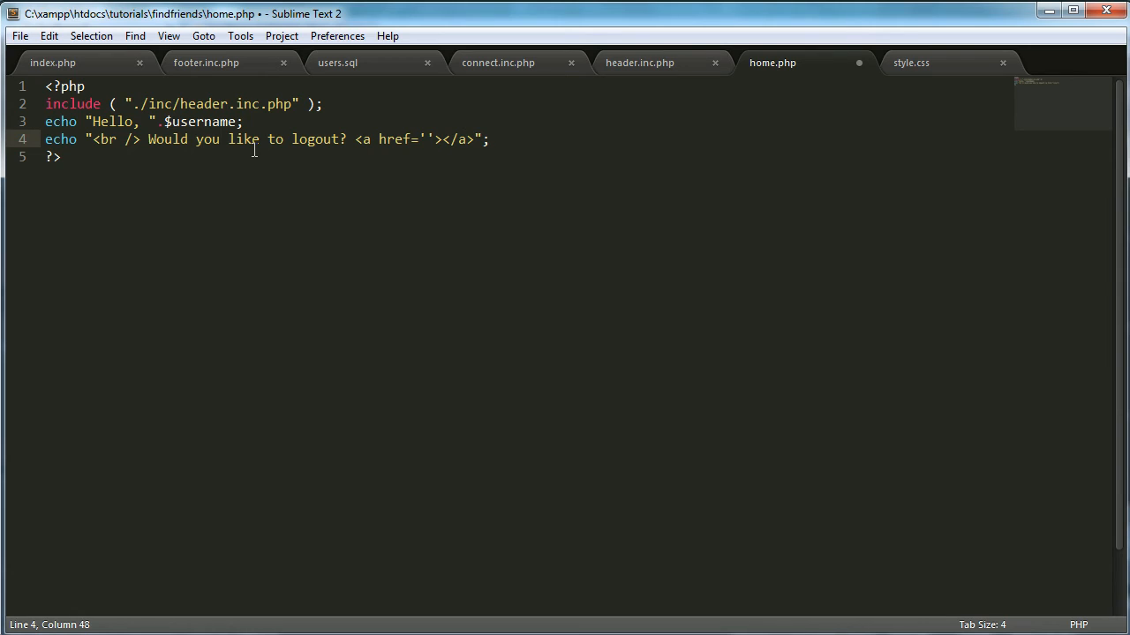
type("logout.")
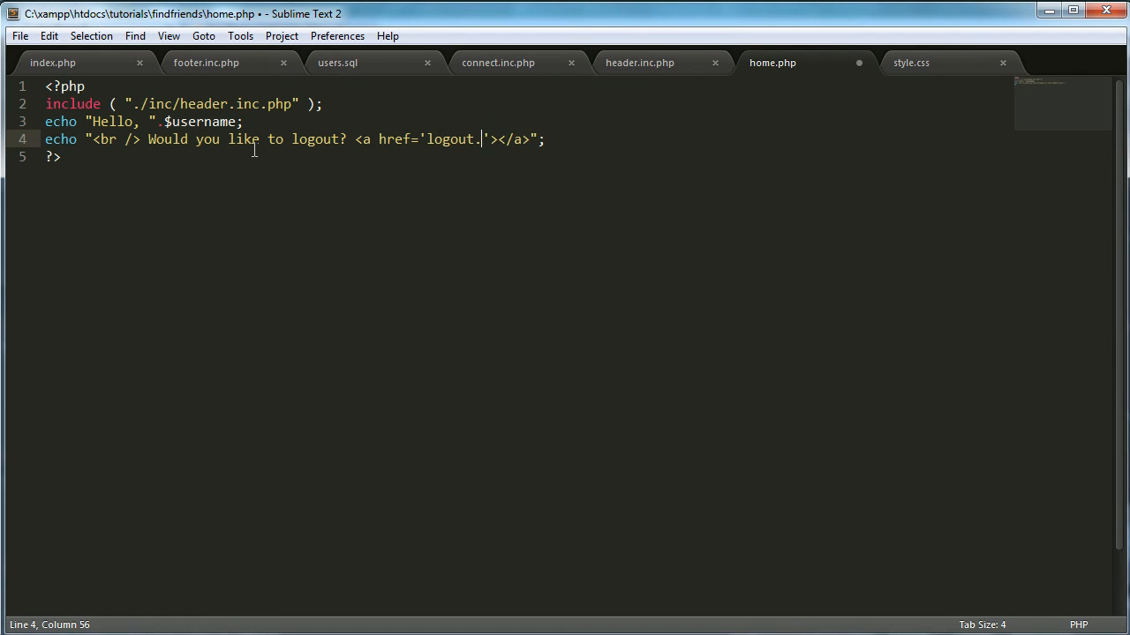
type("php")
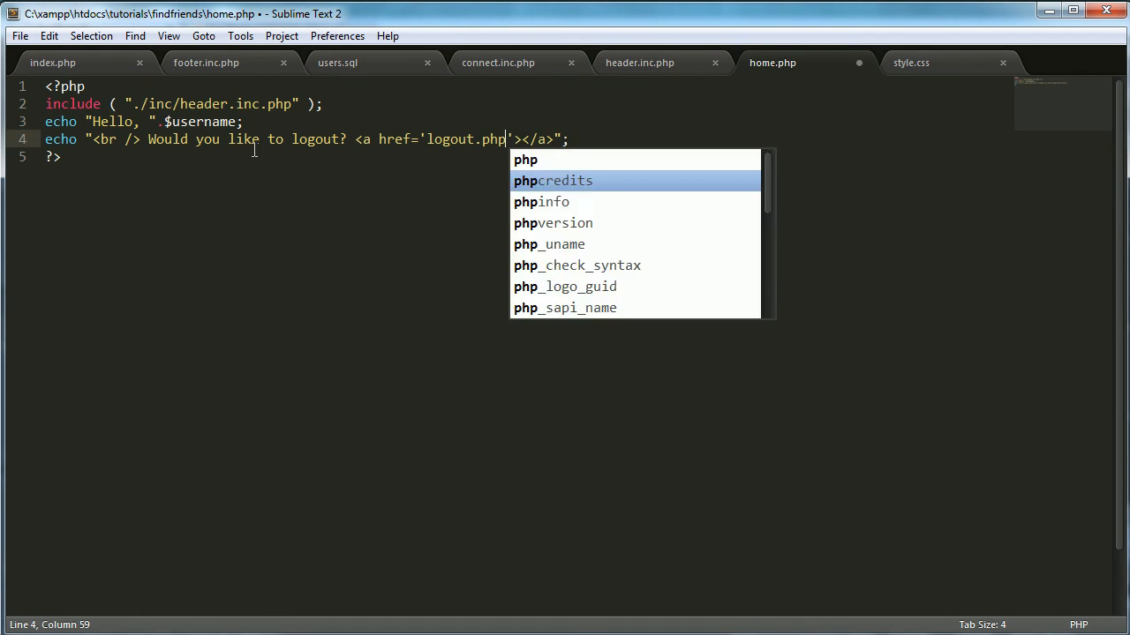
type("Logout")
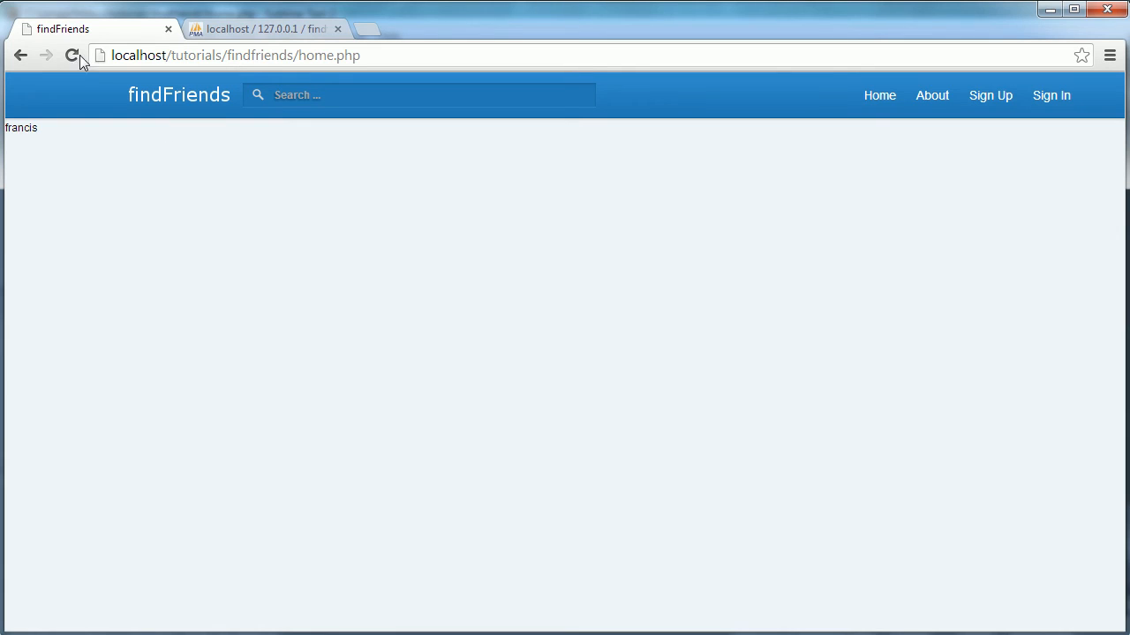
Reload home.php to see the greeting, then log out back to index.php
left_click(72, 55)
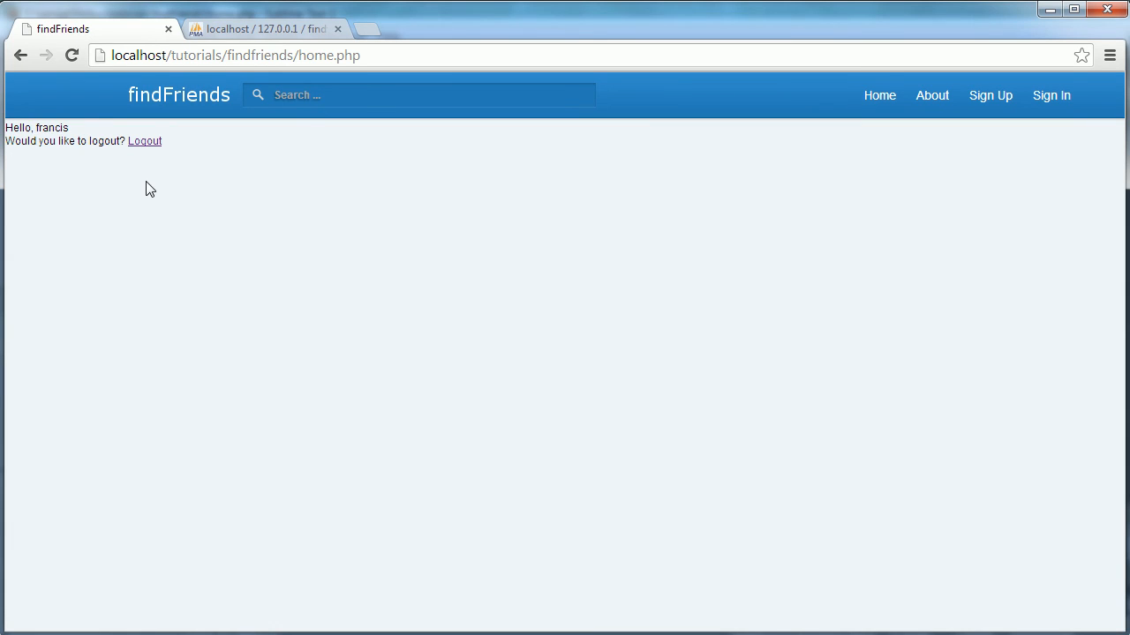
left_click(145, 141)
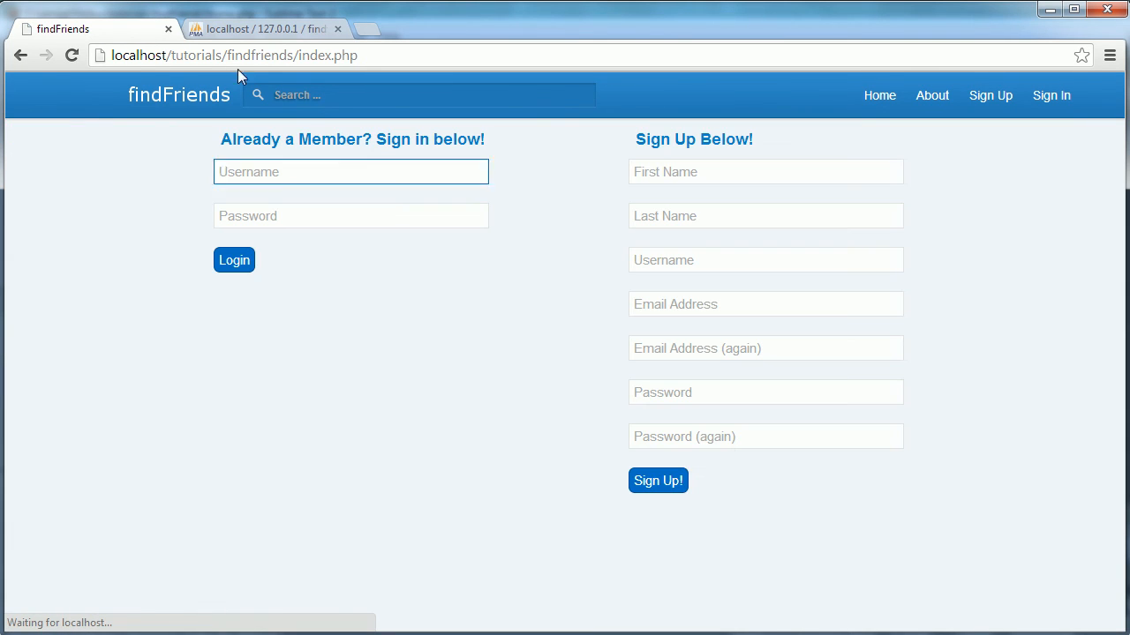